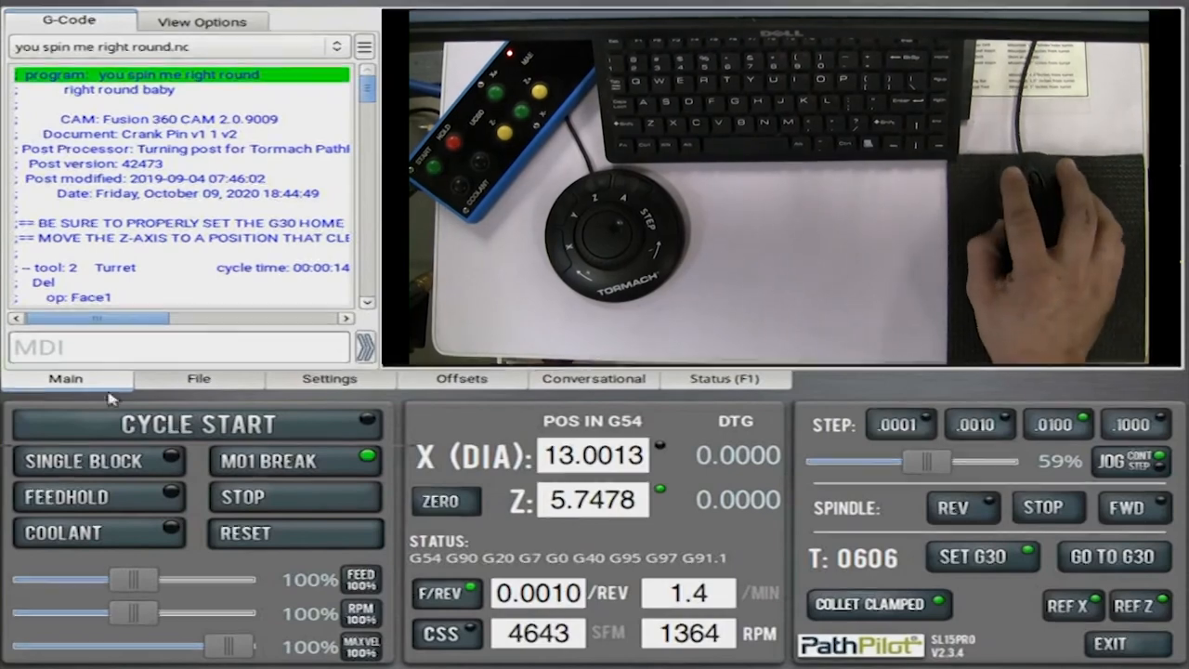
type("T2")
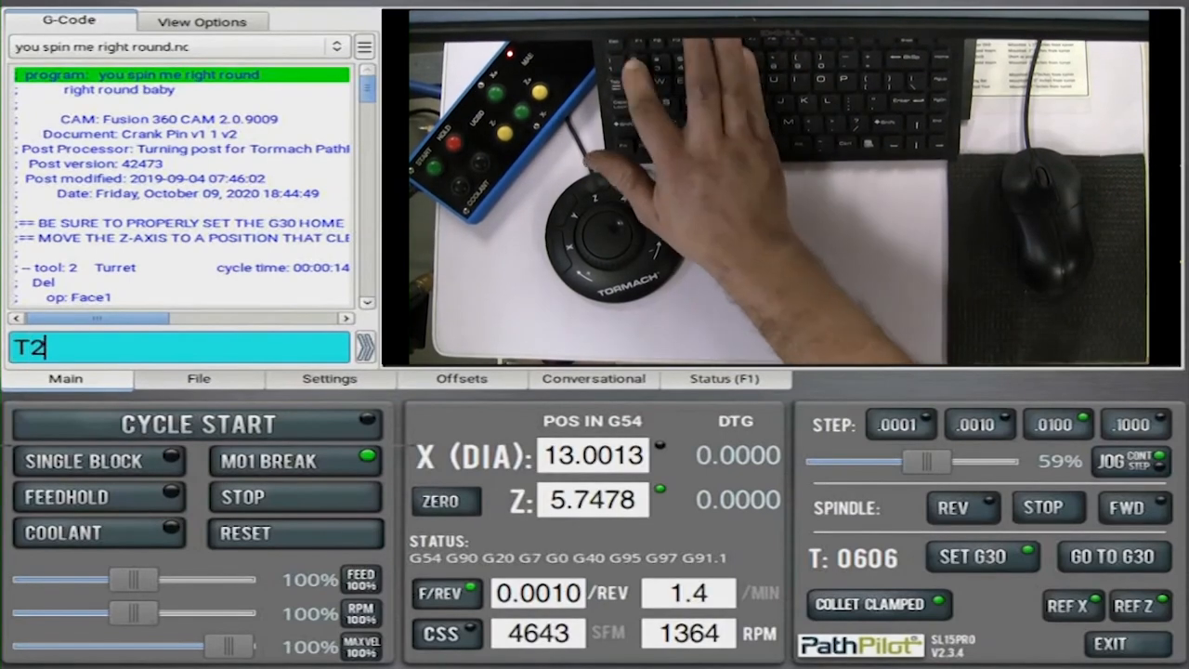
type("Z0")
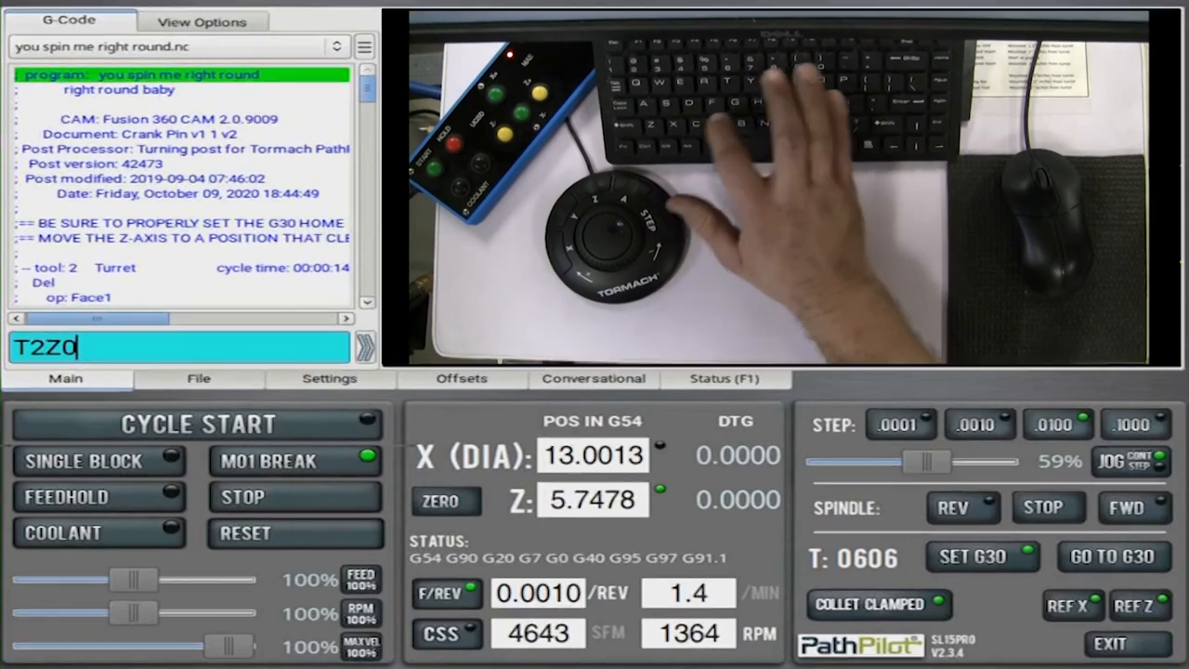
type("X0")
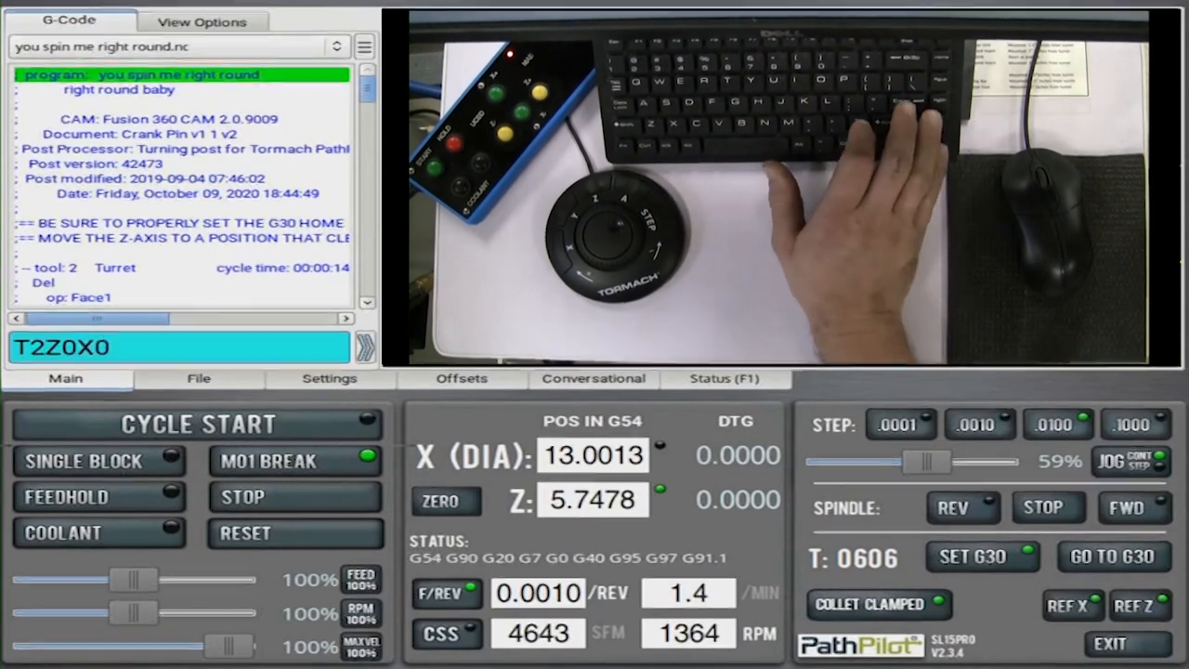